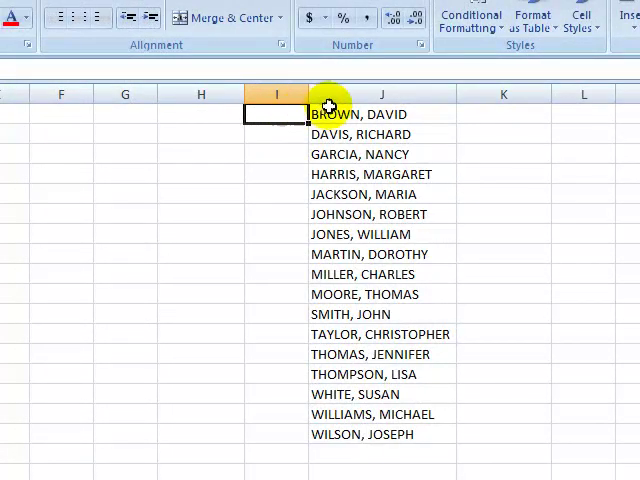
# Step: Select the seventeen names in J1:J17, BROWN, DAVID through WILSON, JOSEPH
pyautogui.click(380, 114)
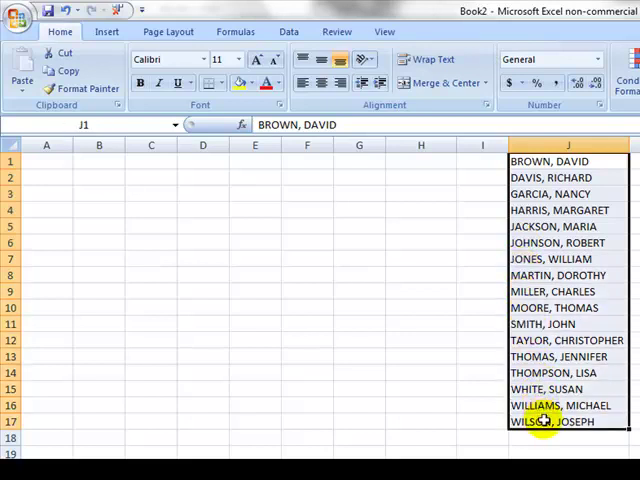
pyautogui.moveTo(344, 342)
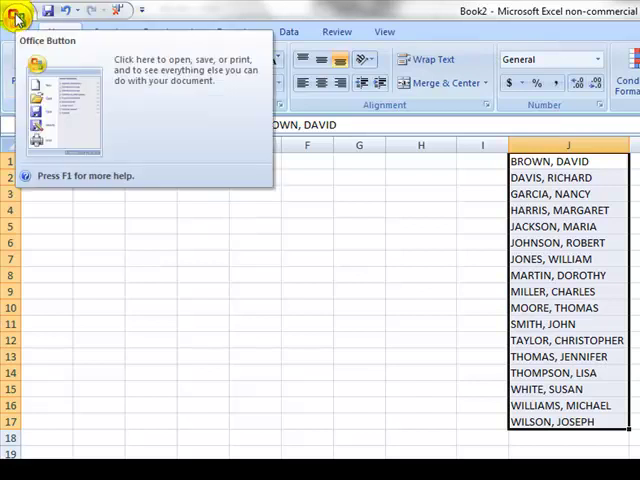
# Step: Show the Office Button menu with its recent documents
pyautogui.click(18, 12)
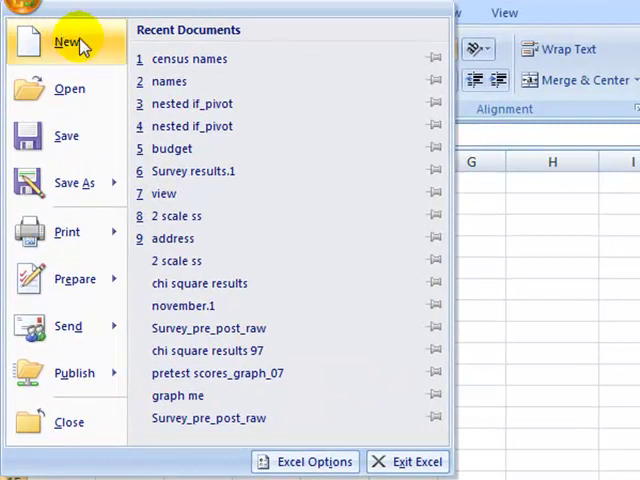
pyautogui.moveTo(264, 372)
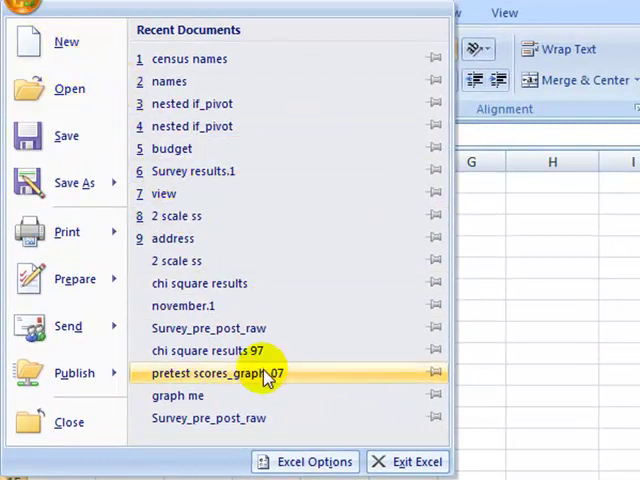
pyautogui.moveTo(314, 460)
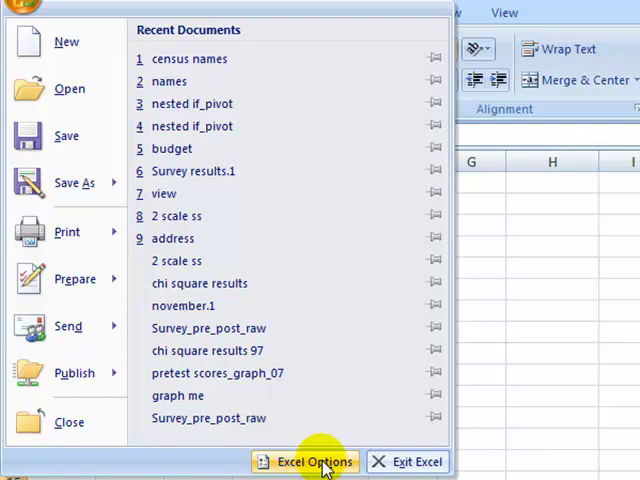
# Step: Reach the Excel Options window on its Popular page
pyautogui.click(314, 460)
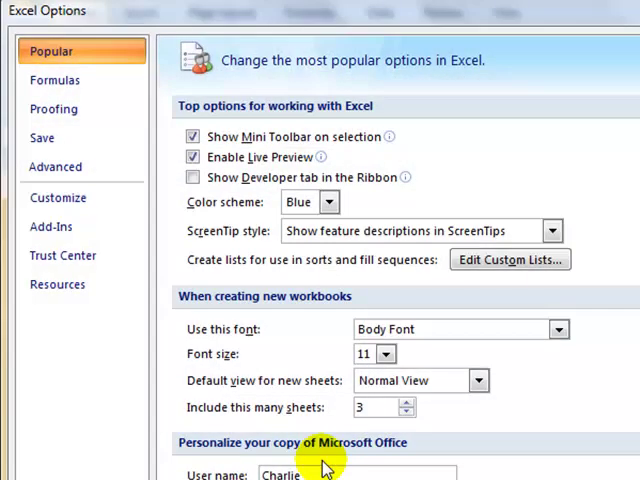
pyautogui.moveTo(54, 80)
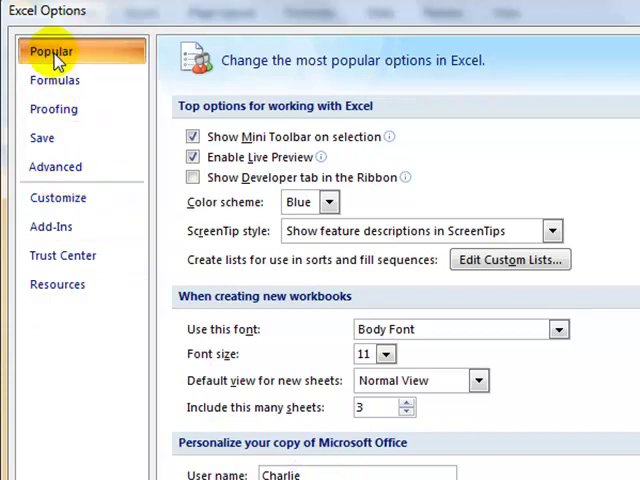
pyautogui.moveTo(356, 84)
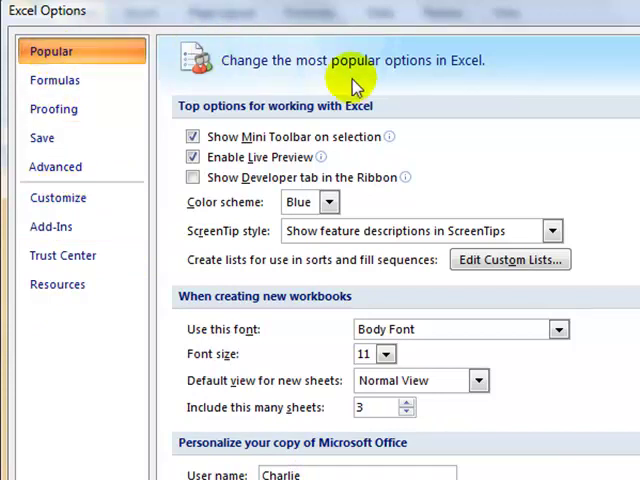
pyautogui.moveTo(416, 120)
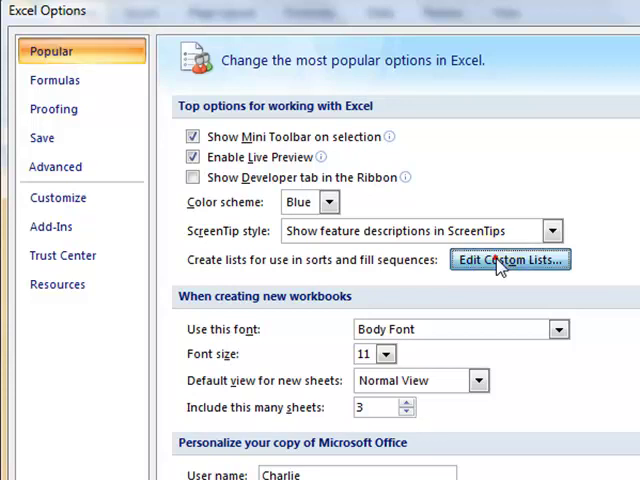
# Step: Reach the Custom Lists editor with $J$1:$J$17 as the import range
pyautogui.click(510, 260)
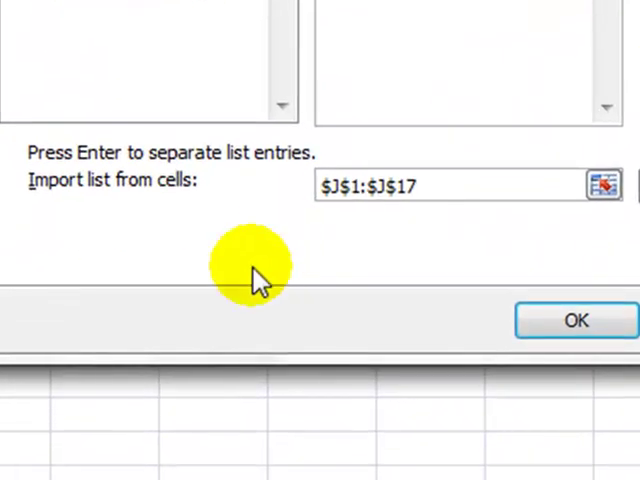
pyautogui.moveTo(96, 200)
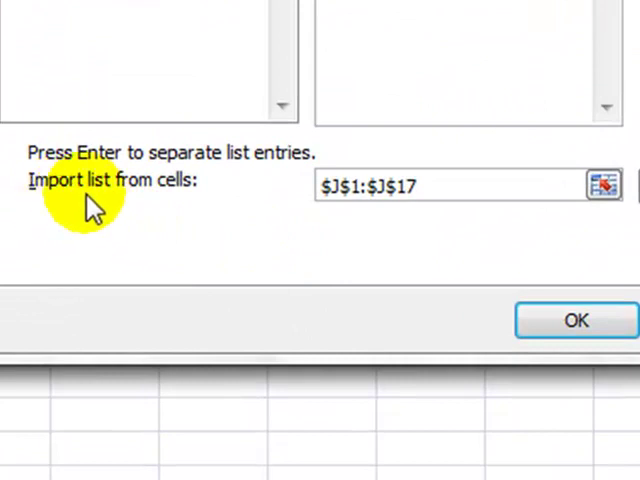
pyautogui.moveTo(190, 200)
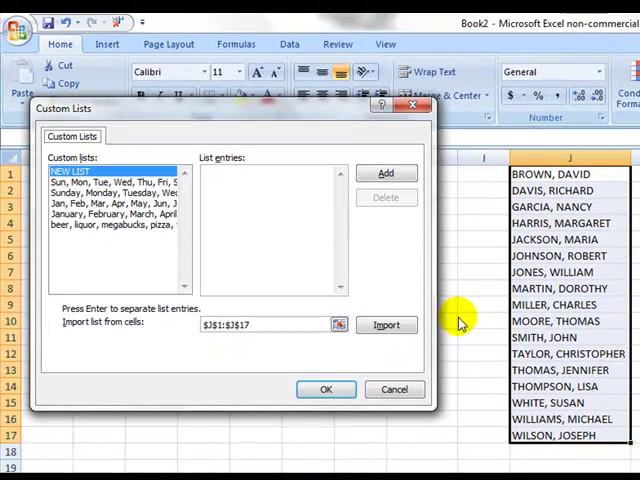
pyautogui.moveTo(350, 344)
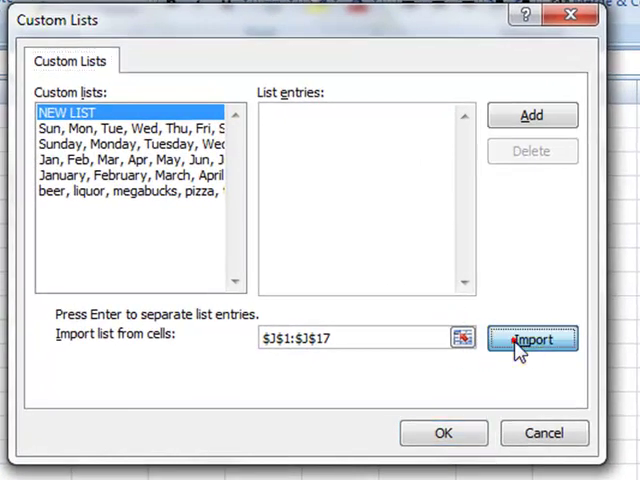
# Step: Import J1:J17 as a new custom list and confirm back to the worksheet
pyautogui.click(532, 338)
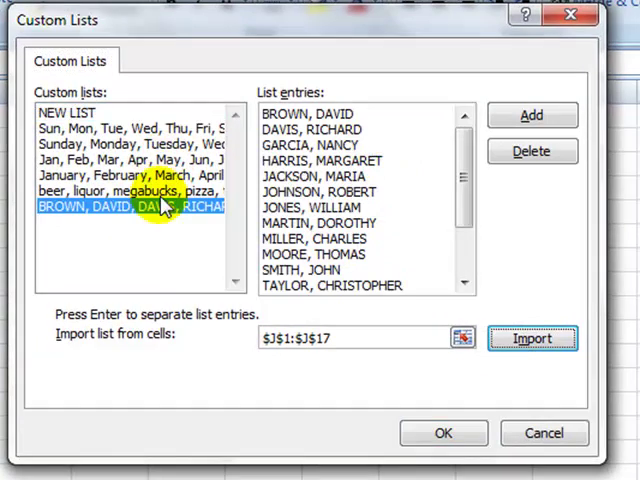
pyautogui.moveTo(160, 218)
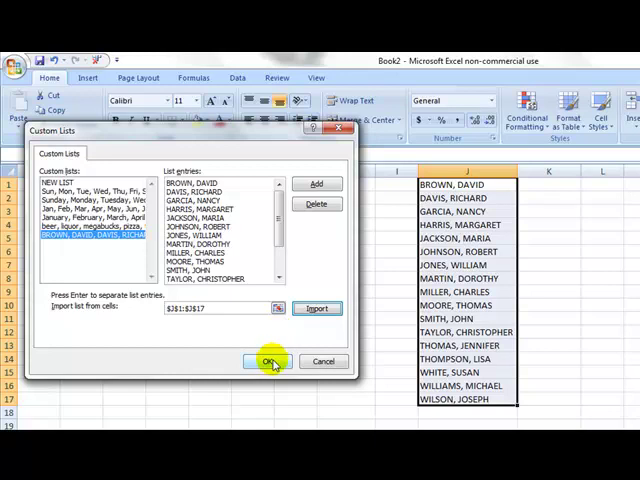
pyautogui.click(268, 360)
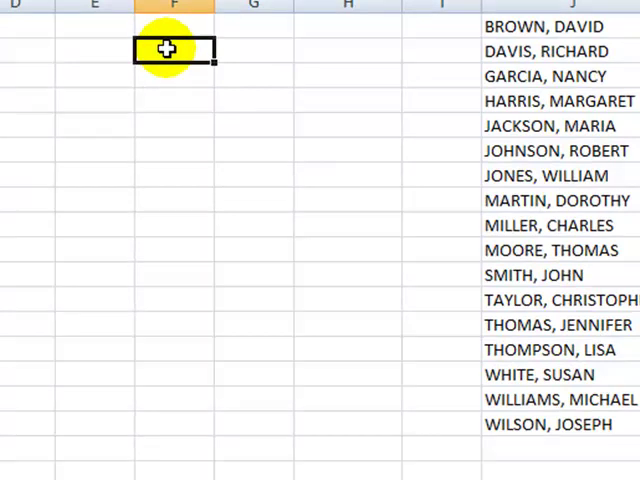
pyautogui.write('b')
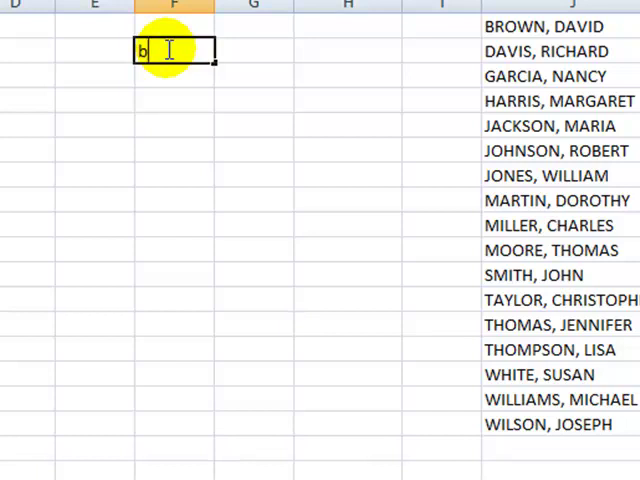
pyautogui.write('RO')
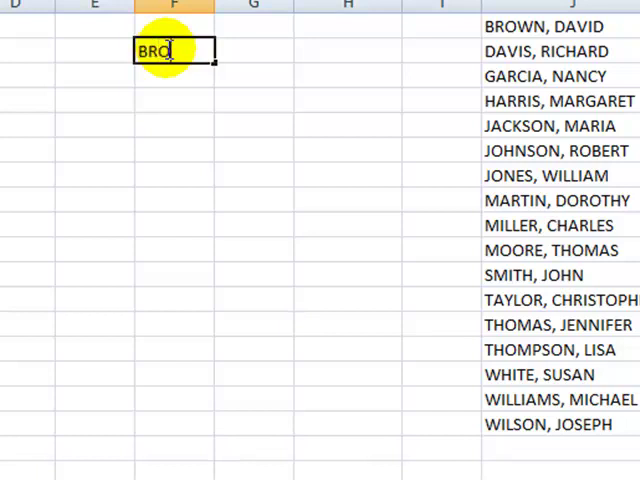
pyautogui.write('WN,')
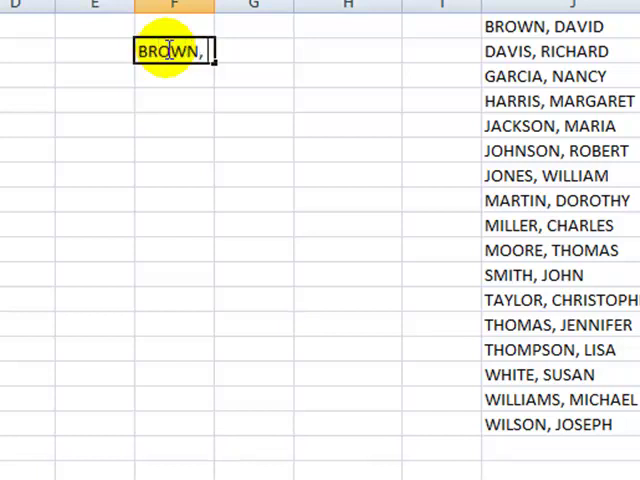
pyautogui.write('DAVI')
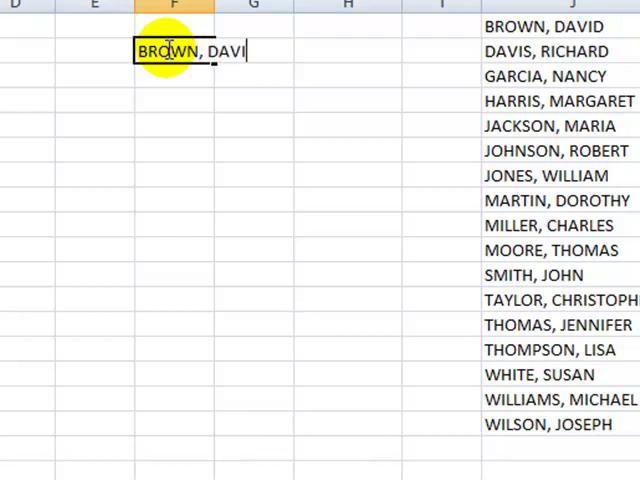
pyautogui.press('Return')
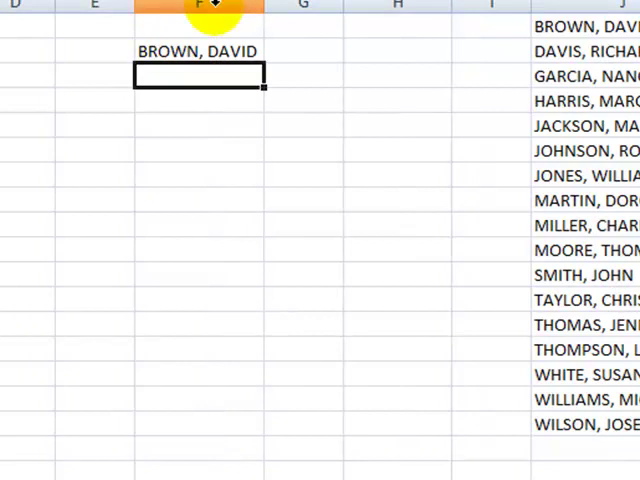
# Step: Fill the saved name sequence from F1 down to row 17
pyautogui.click(200, 50)
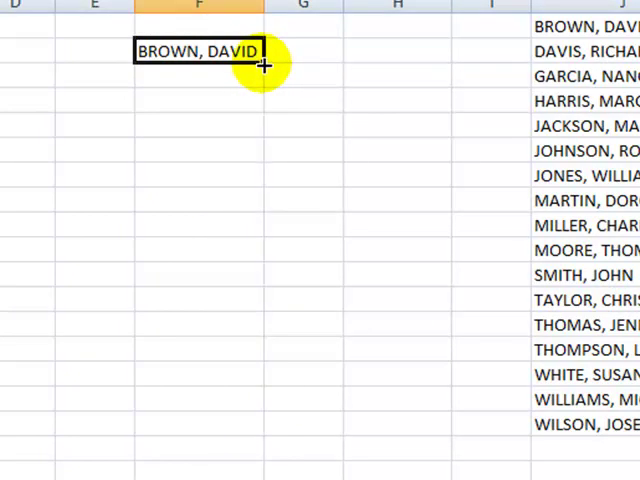
pyautogui.moveTo(264, 64); pyautogui.dragTo(264, 430)
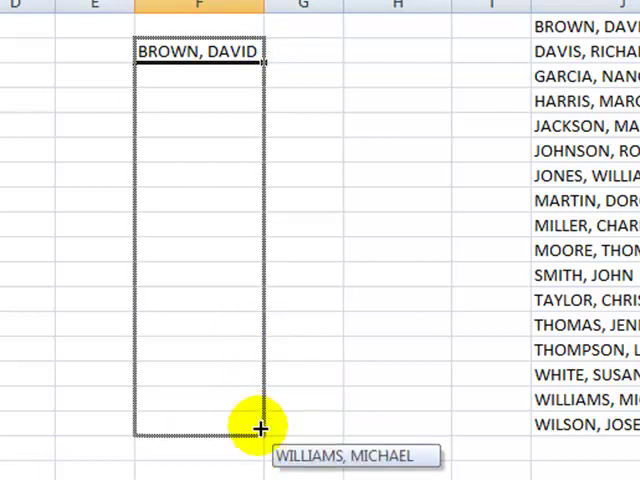